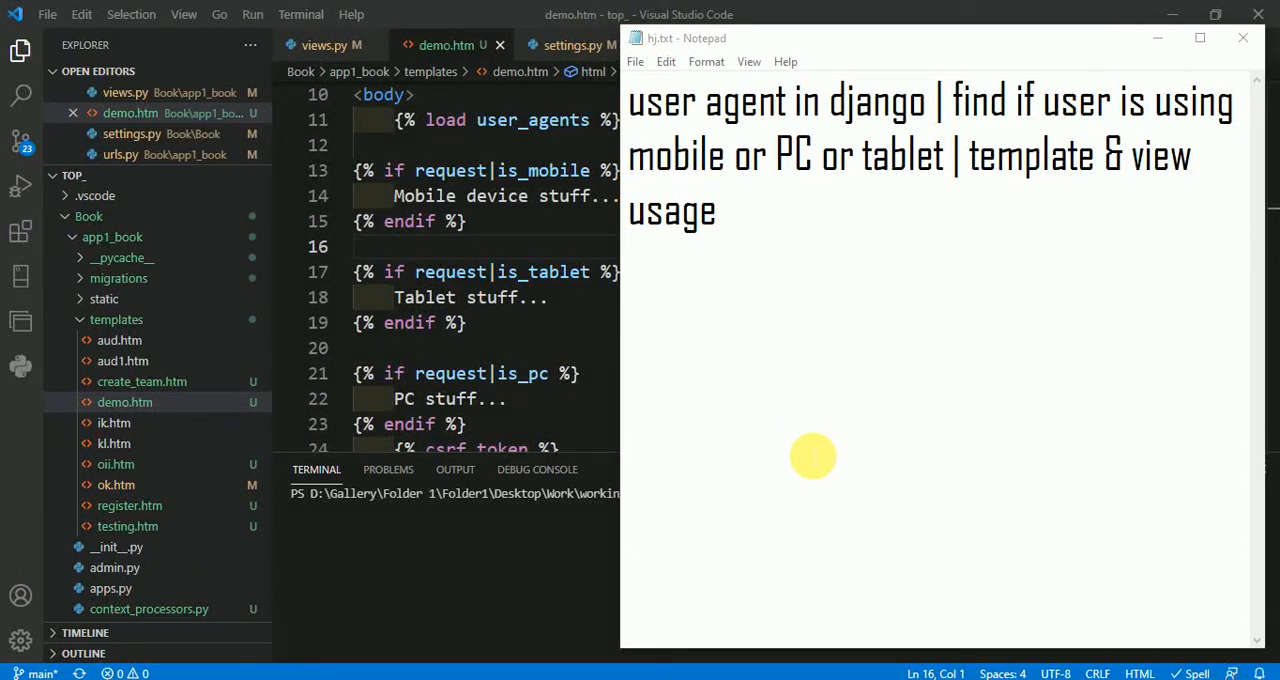
{"action": "mouse_move", "coordinate": [726, 252]}
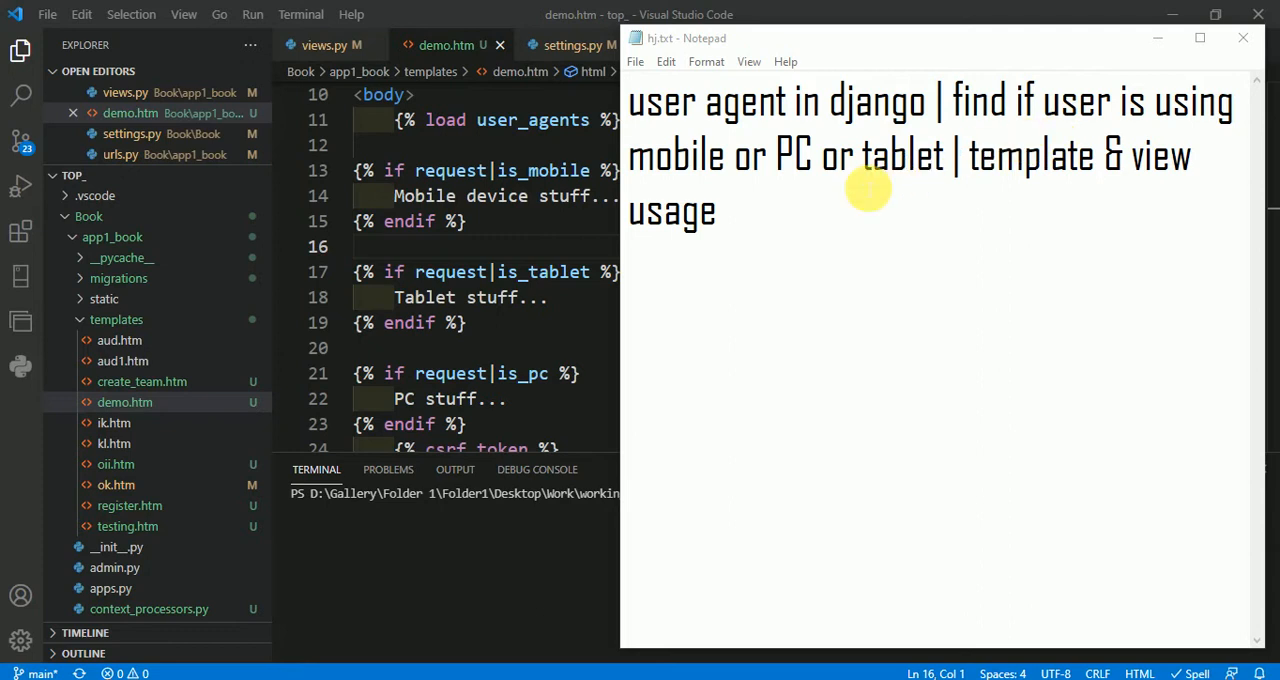
{"action": "mouse_move", "coordinate": [784, 130]}
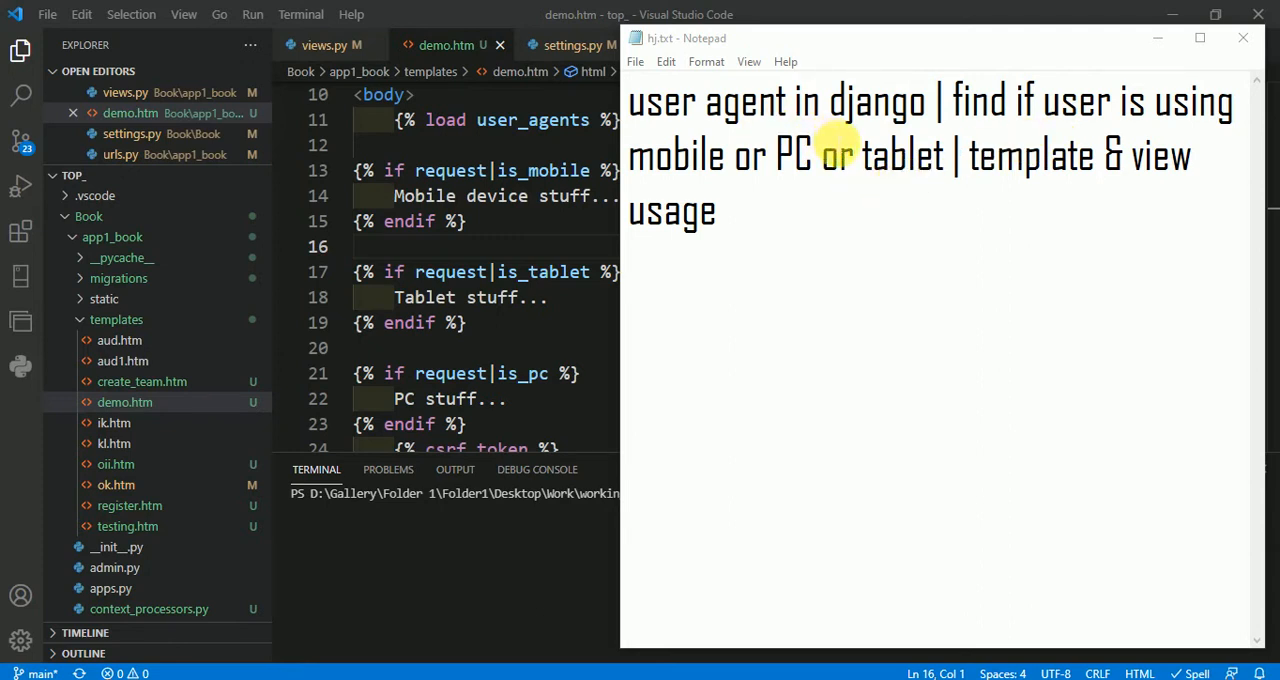
Step: Highlight the django-user-agents description and scroll through the pip install, INSTALLED_APPS and MIDDLEWARE sections
{"action": "double_click", "coordinate": [708, 100]}
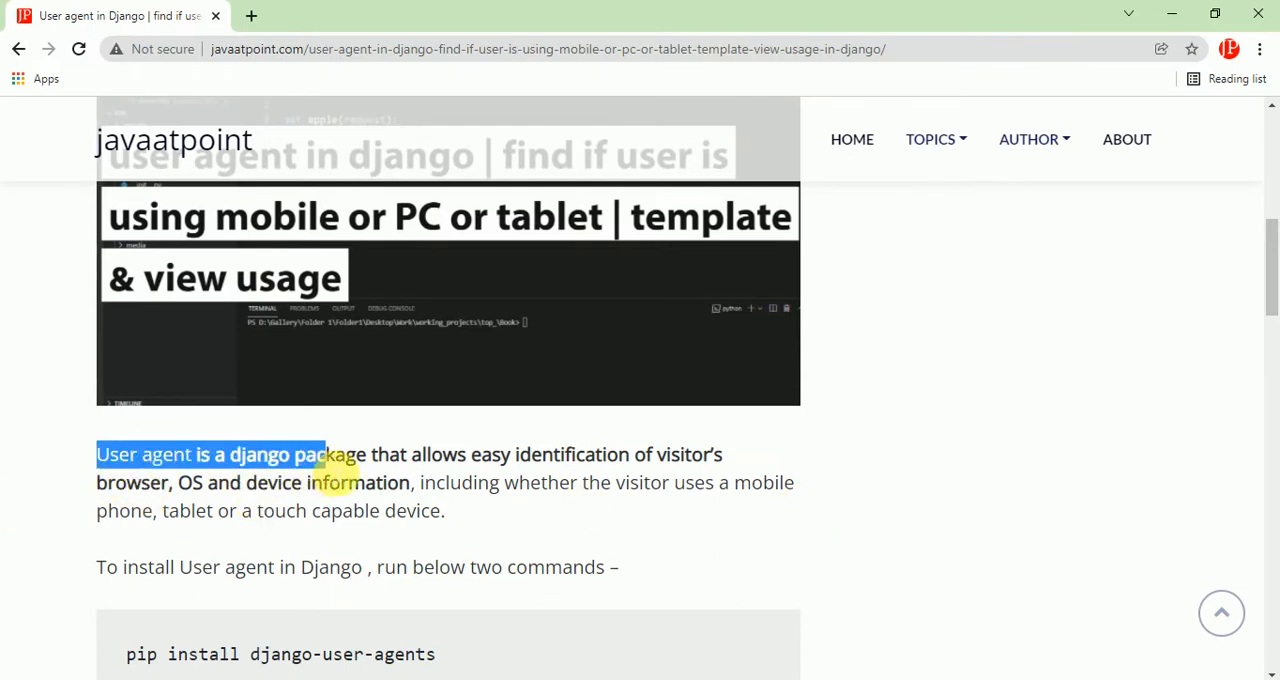
{"action": "left_click_drag", "start_coordinate": [324, 454], "coordinate": [410, 482]}
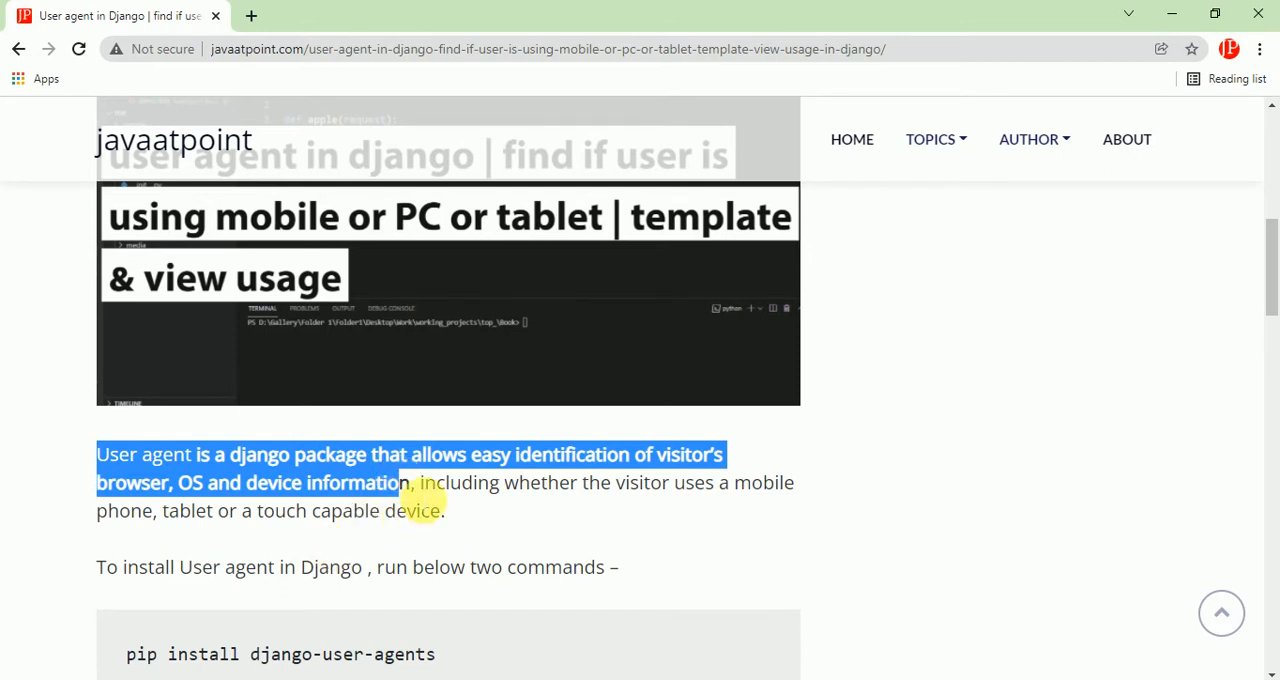
{"action": "scroll", "scroll_direction": "down", "scroll_amount": 3}
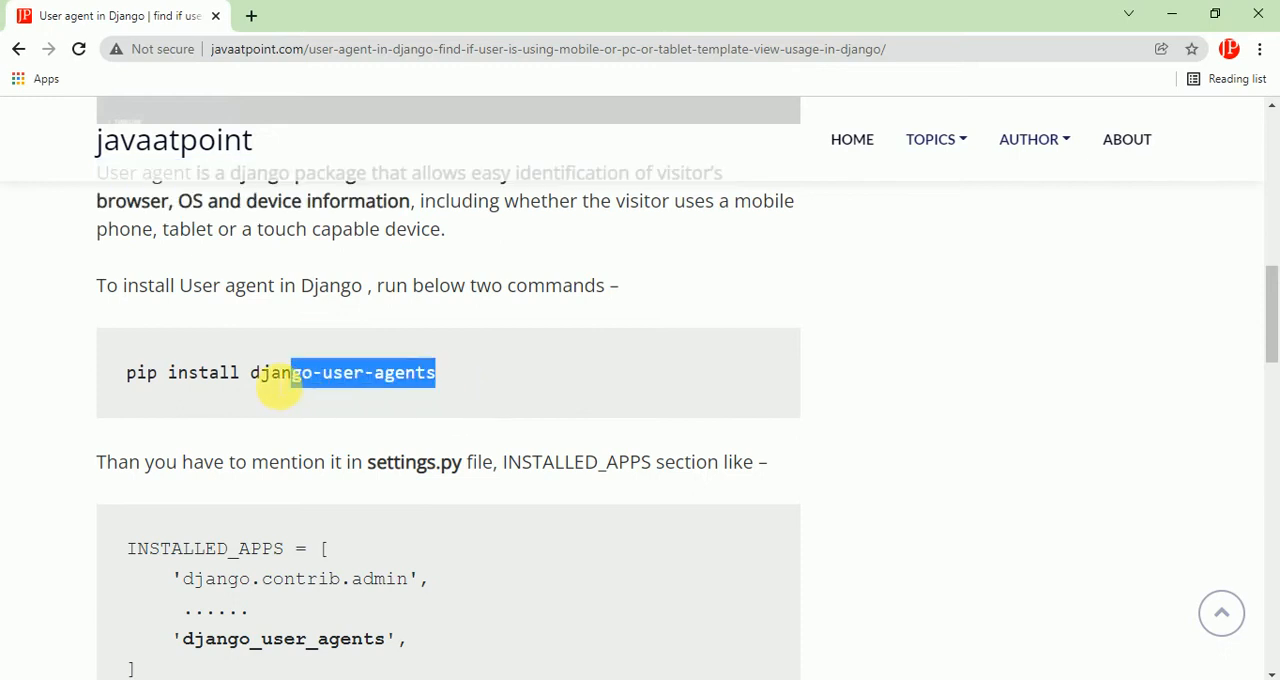
{"action": "scroll", "scroll_direction": "down", "scroll_amount": 3}
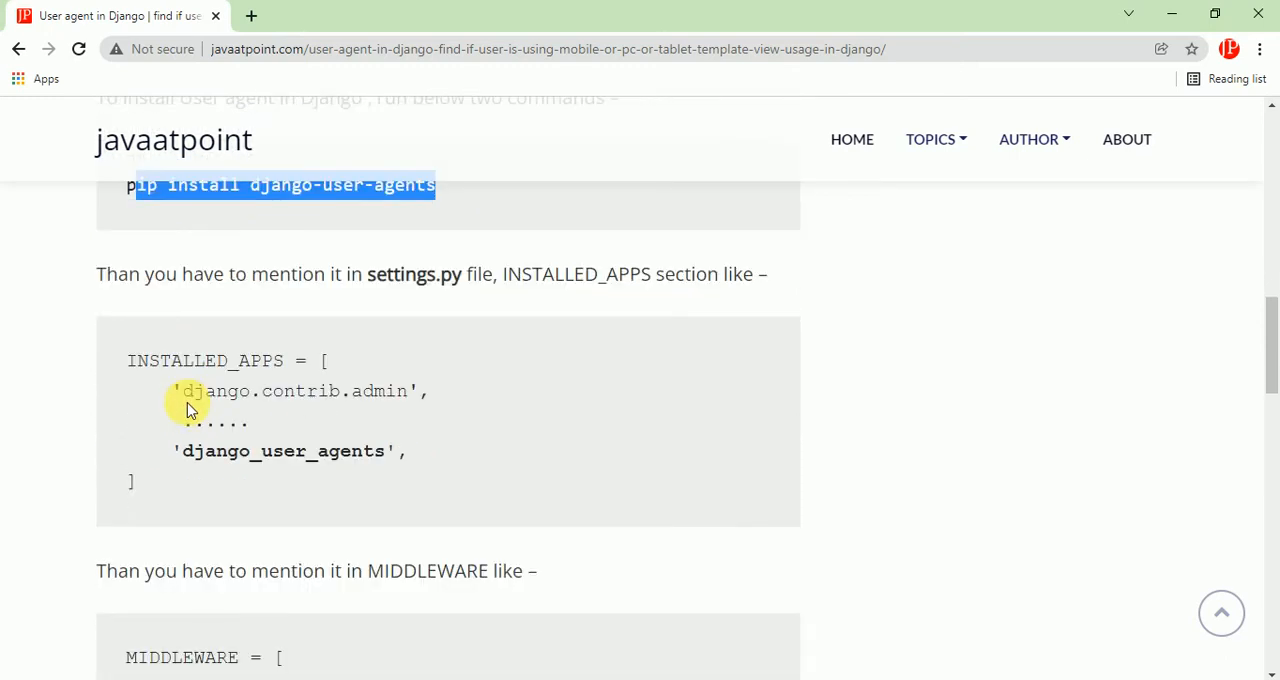
{"action": "scroll", "scroll_direction": "down", "scroll_amount": 3}
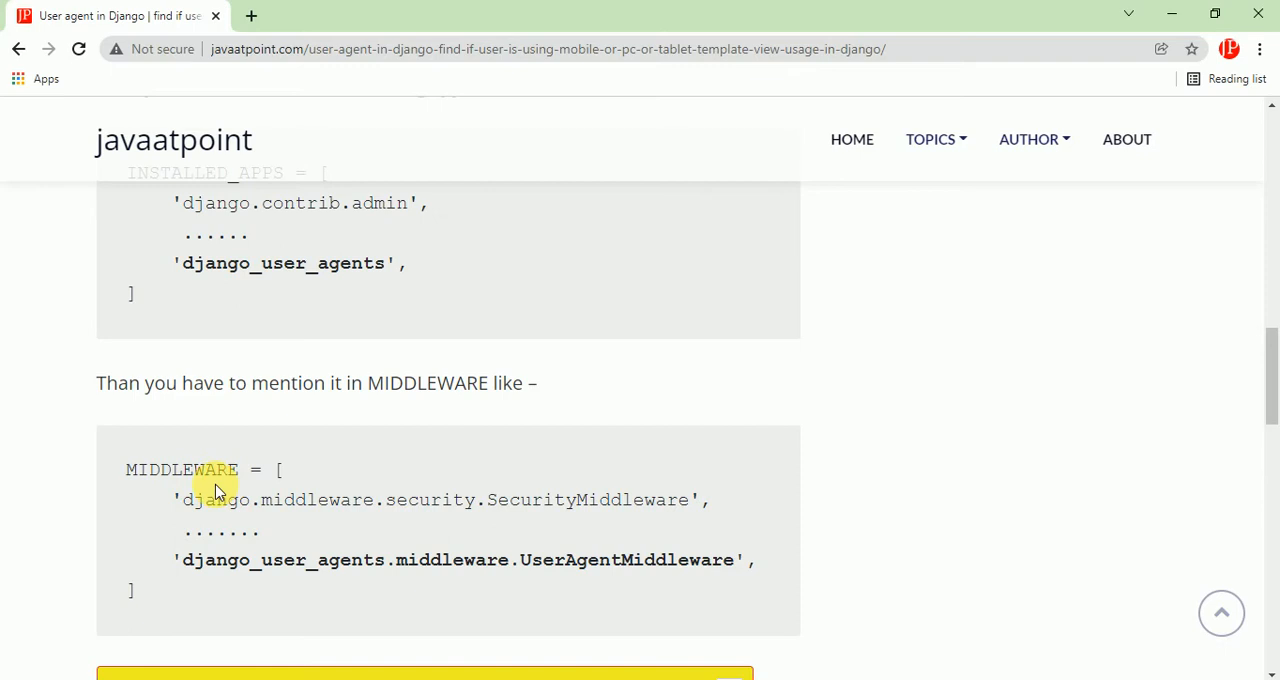
{"action": "scroll", "scroll_direction": "up", "scroll_amount": 3}
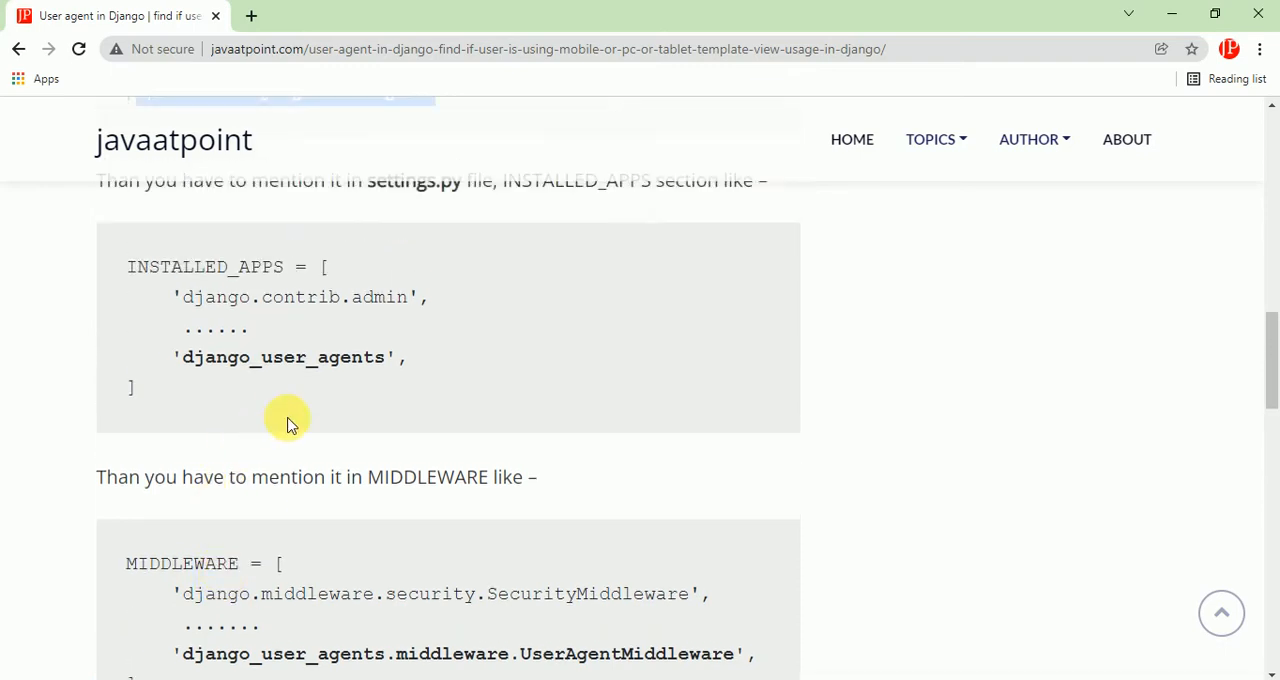
{"action": "mouse_move", "coordinate": [476, 284]}
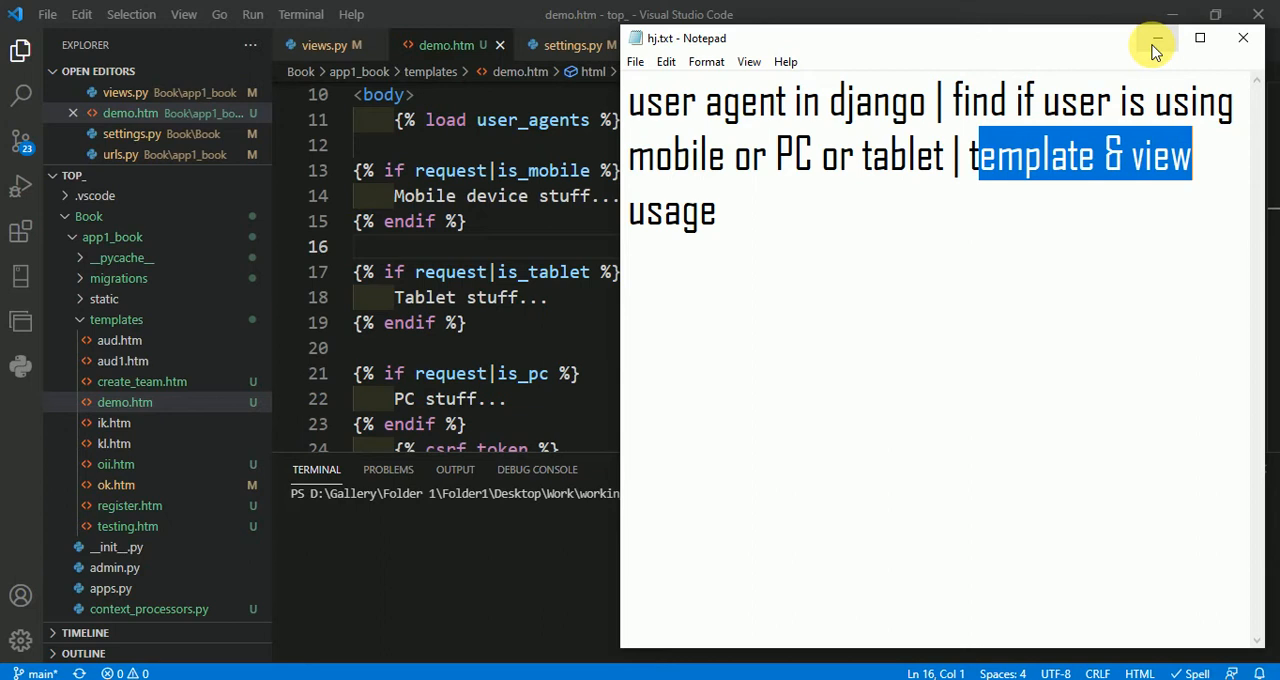
Step: Hide the Notepad title note and show views.py at the my_view user-agent checks
{"action": "left_click", "coordinate": [1156, 38]}
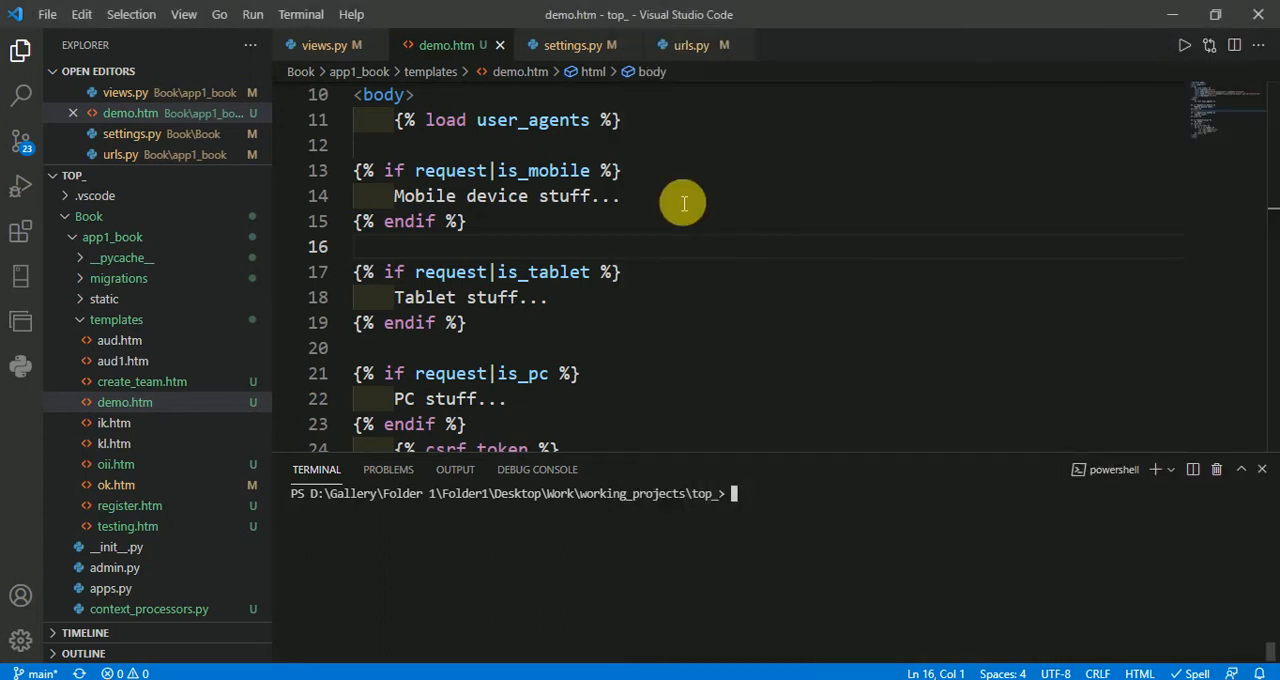
{"action": "left_click", "coordinate": [320, 44]}
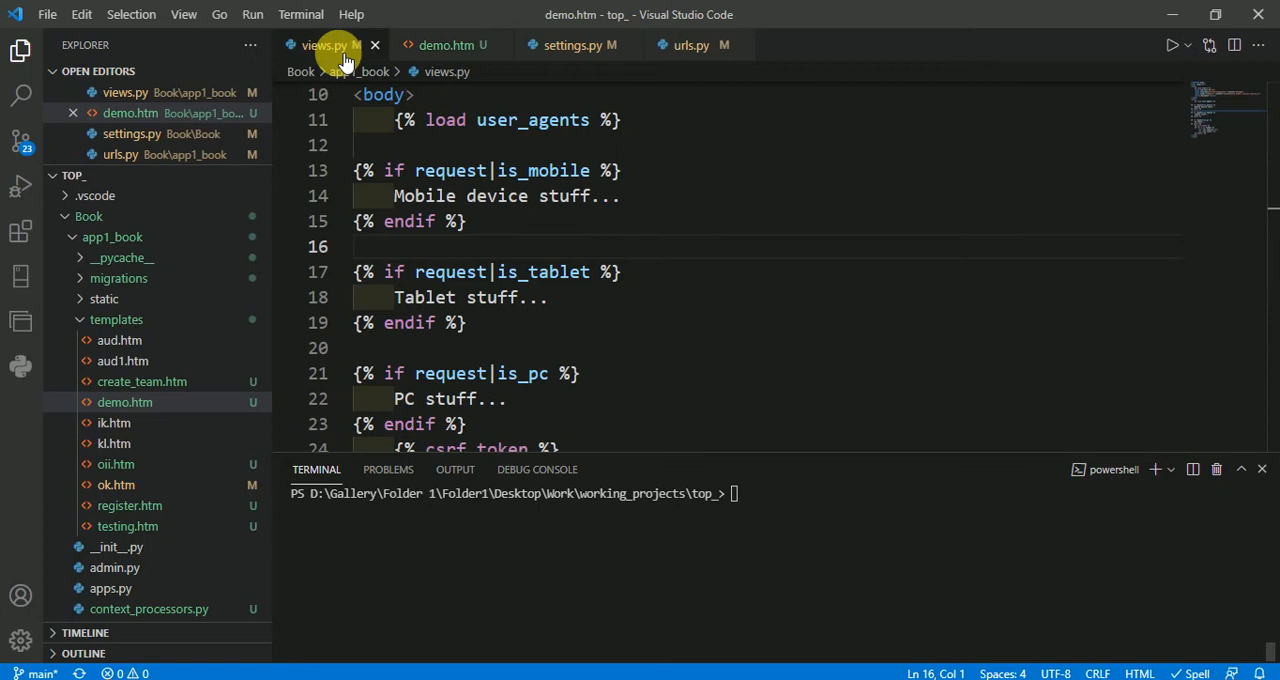
{"action": "left_click", "coordinate": [320, 44]}
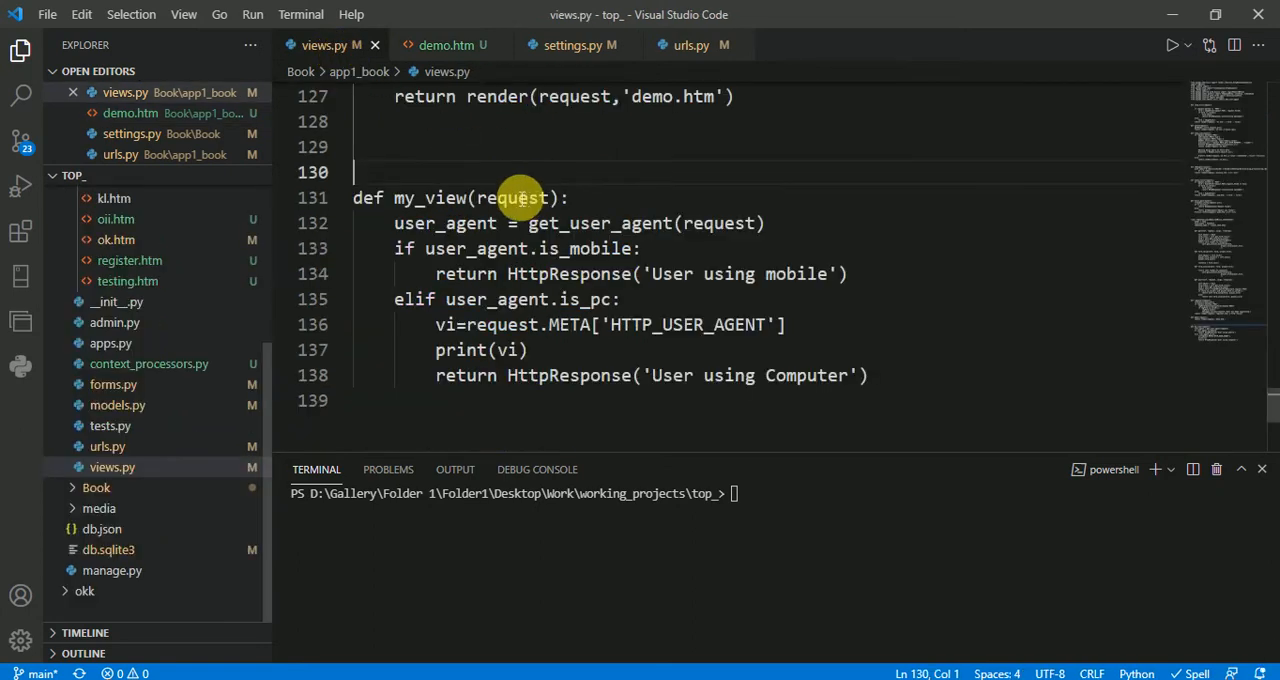
{"action": "scroll", "scroll_direction": "up", "scroll_amount": 3}
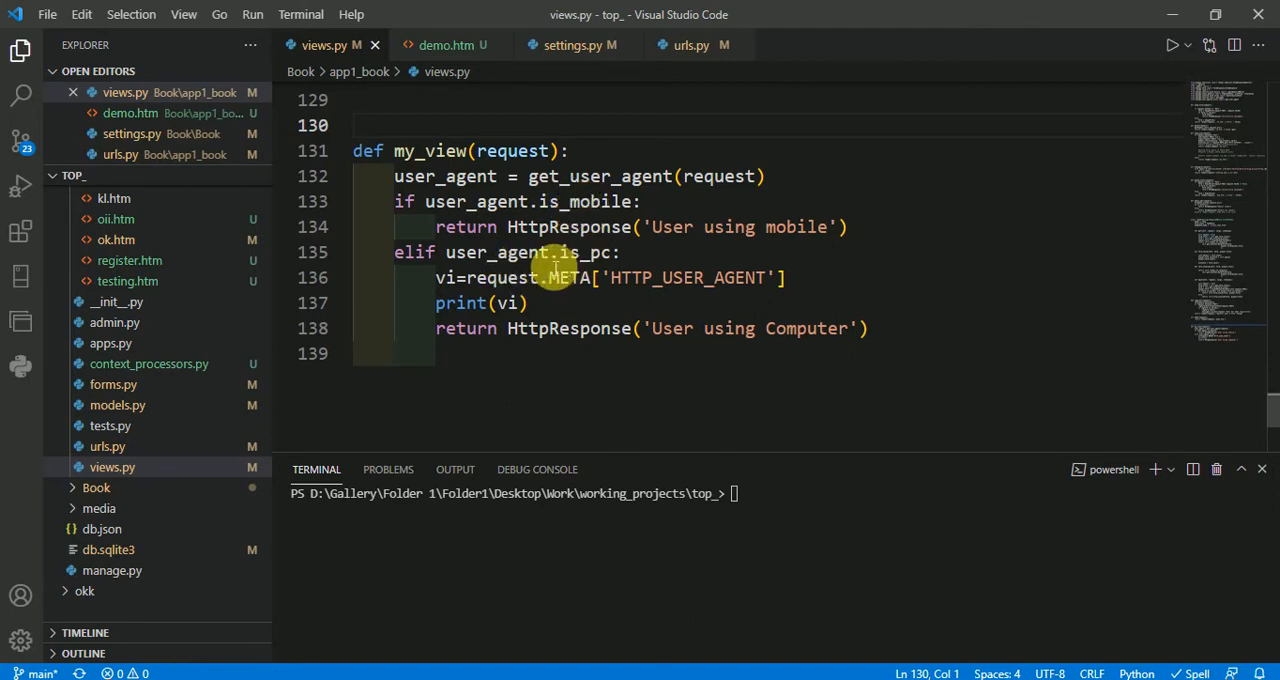
{"action": "scroll", "scroll_direction": "up", "scroll_amount": 3}
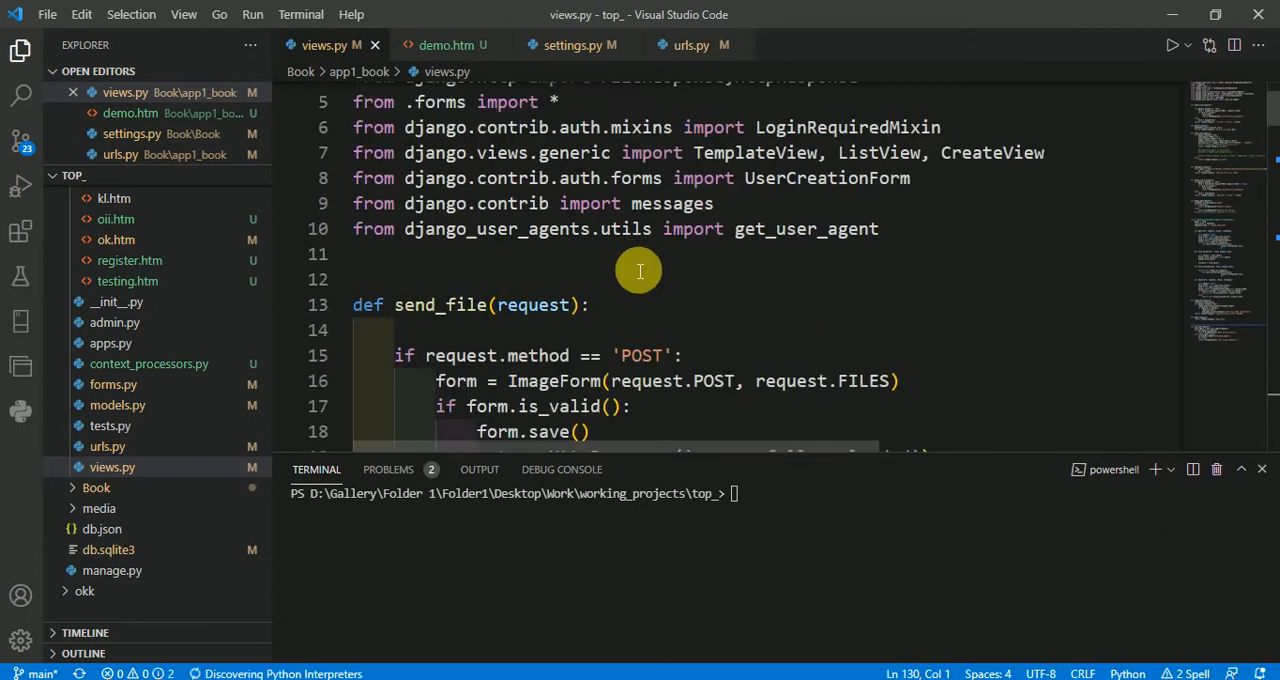
{"action": "mouse_move", "coordinate": [364, 240]}
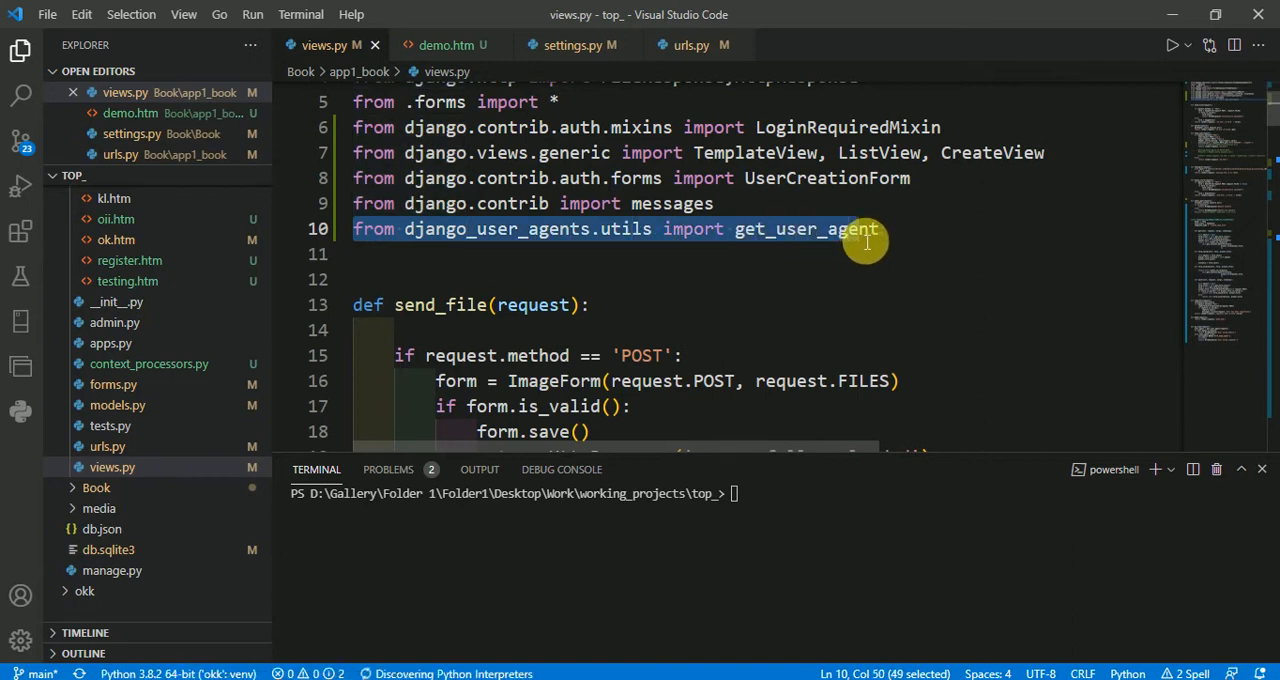
{"action": "mouse_move", "coordinate": [912, 252]}
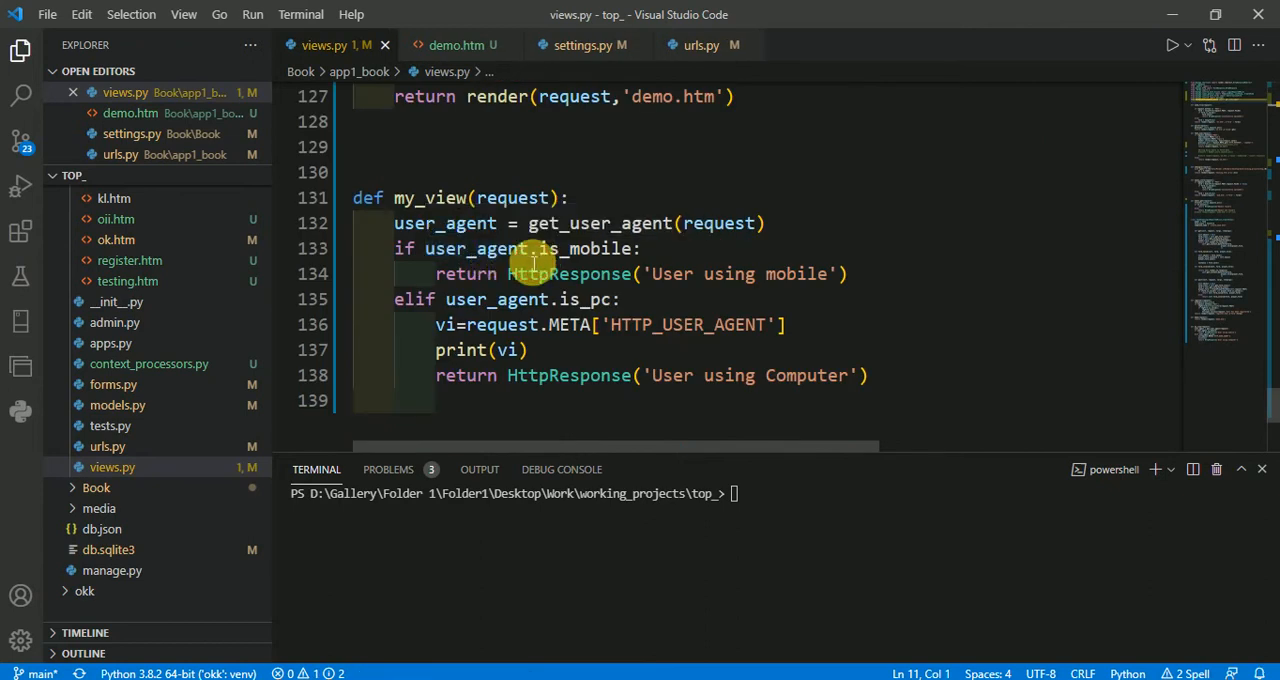
{"action": "double_click", "coordinate": [596, 248]}
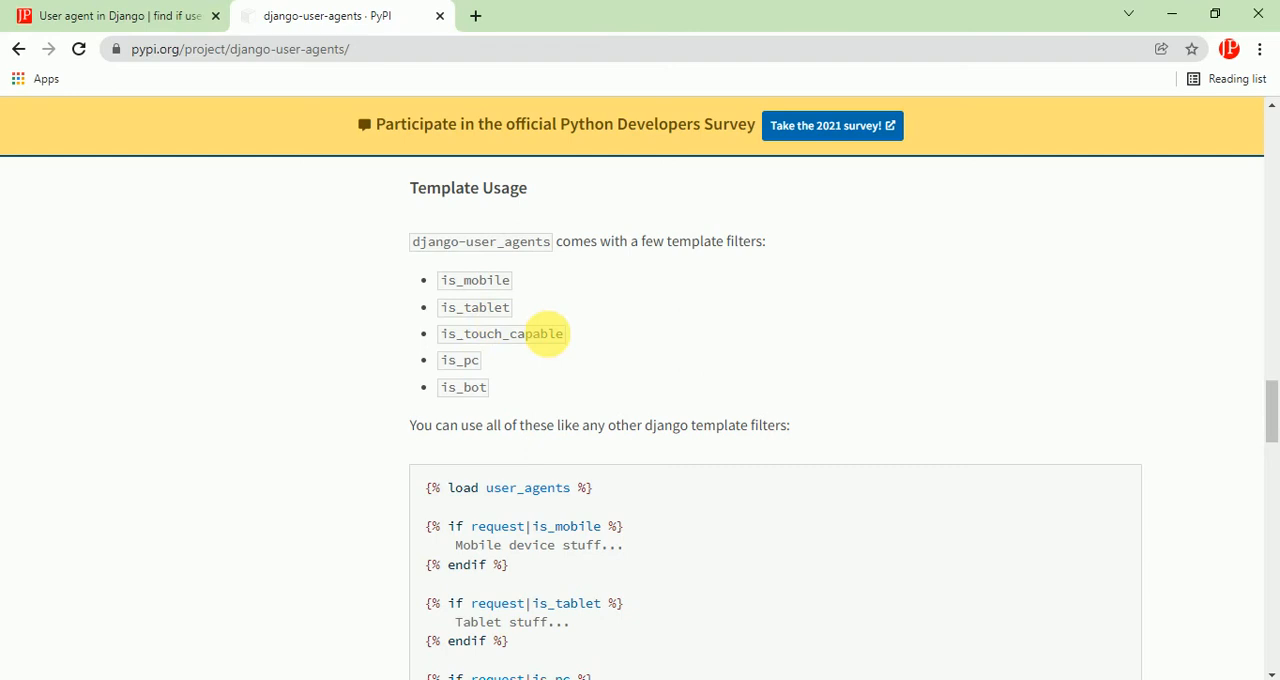
{"action": "mouse_move", "coordinate": [578, 384]}
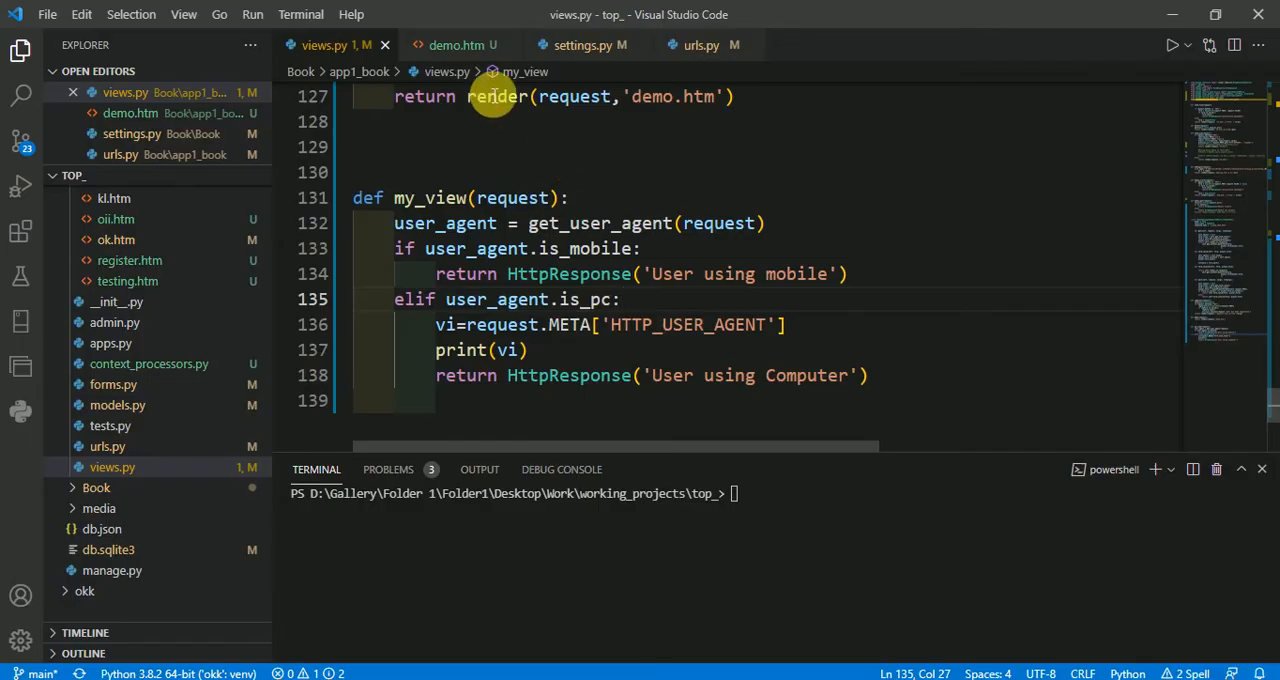
Step: Review demo.htm's load user_agents tag and its is_mobile, is_tablet and is_pc blocks
{"action": "left_click", "coordinate": [456, 44]}
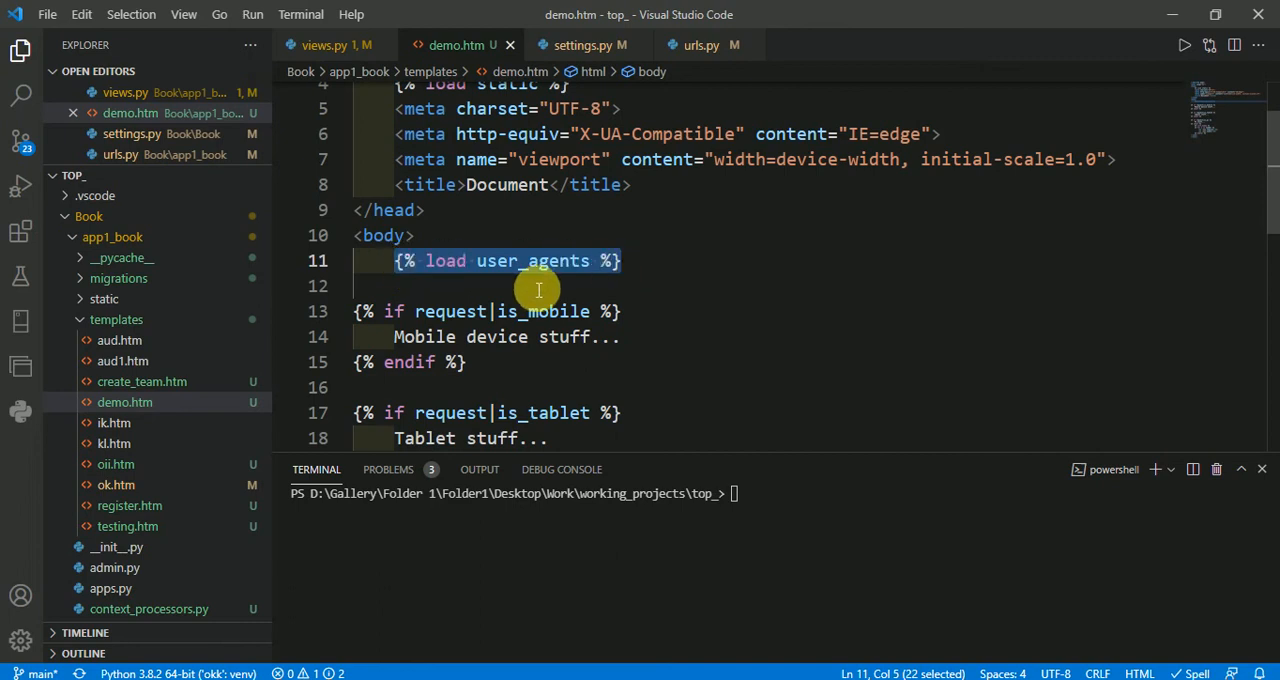
{"action": "scroll", "scroll_direction": "down", "scroll_amount": 3}
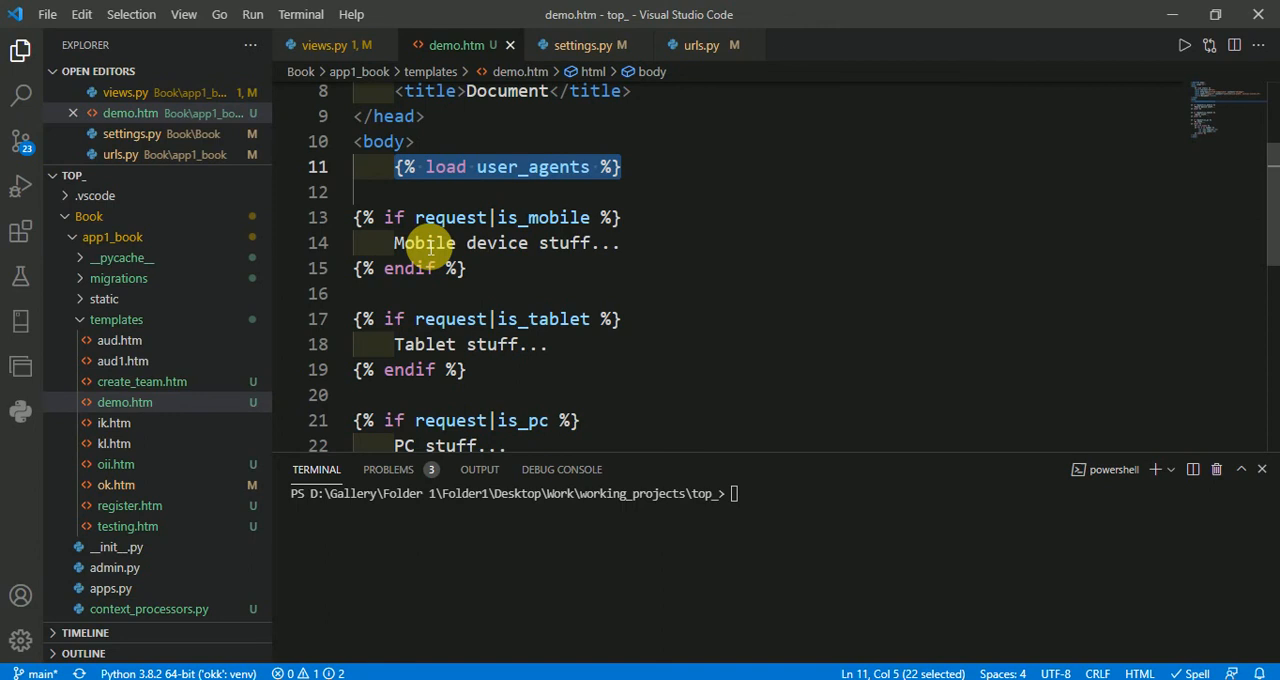
{"action": "mouse_move", "coordinate": [560, 244]}
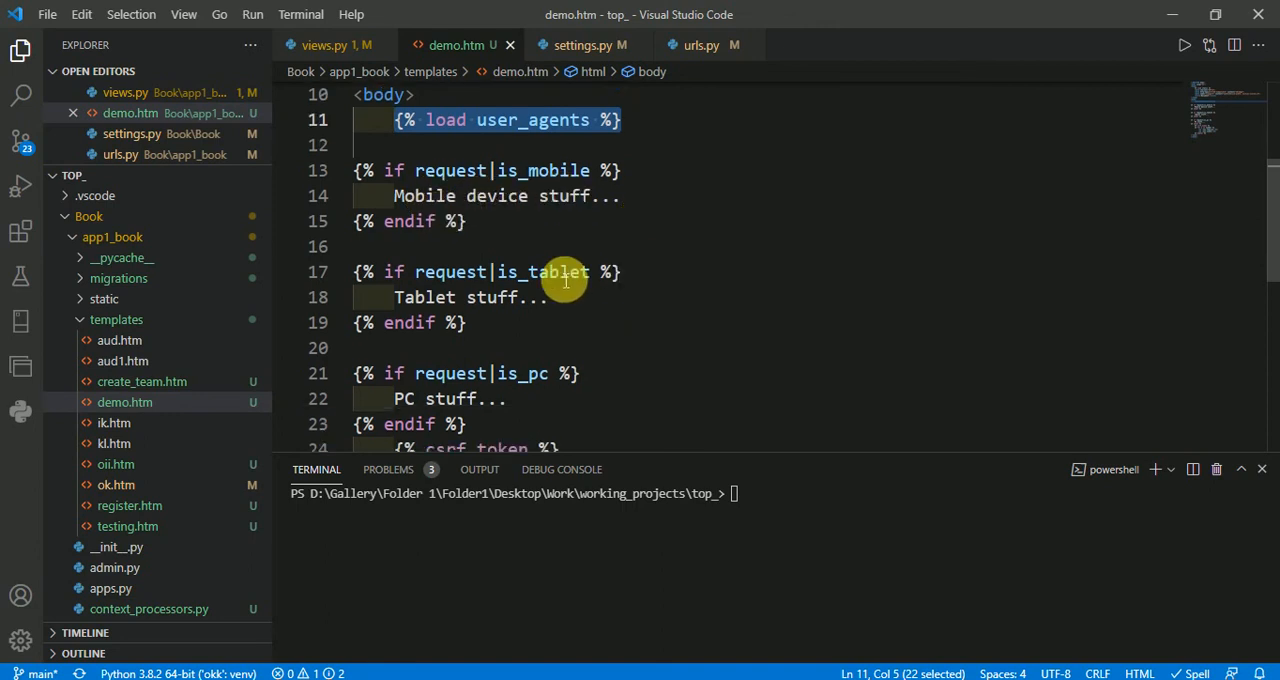
{"action": "scroll", "scroll_direction": "down", "scroll_amount": 3}
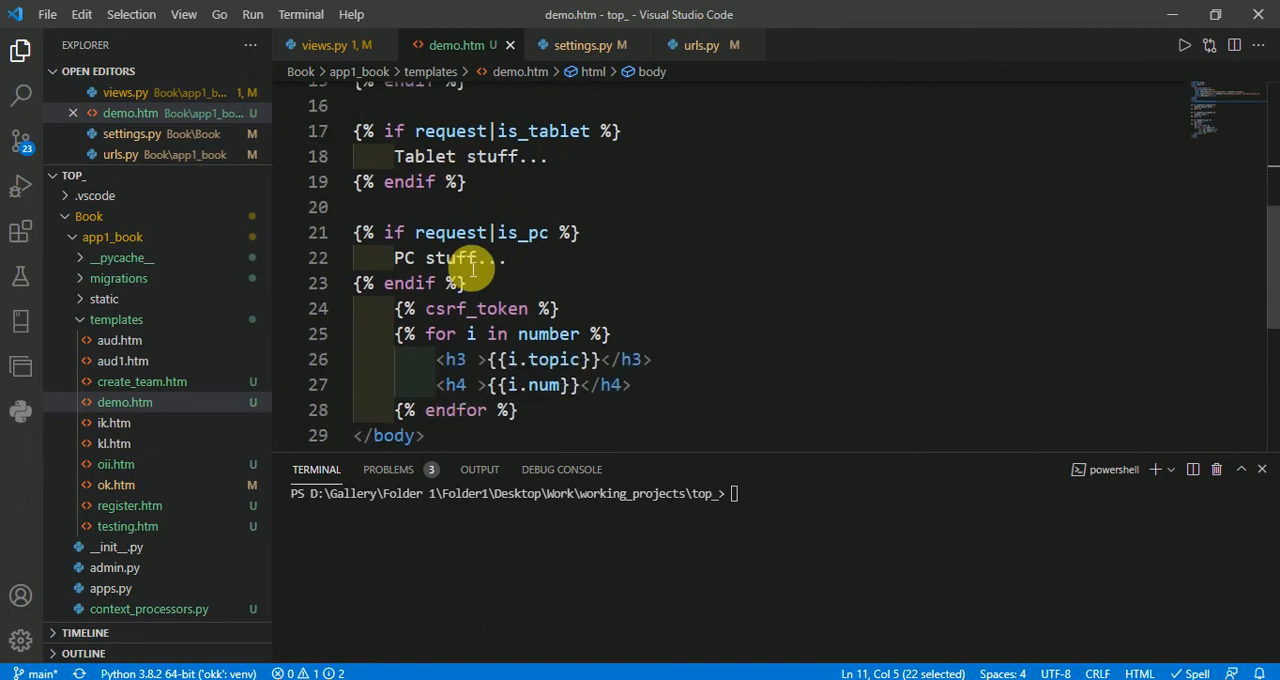
{"action": "scroll", "scroll_direction": "down", "scroll_amount": 3}
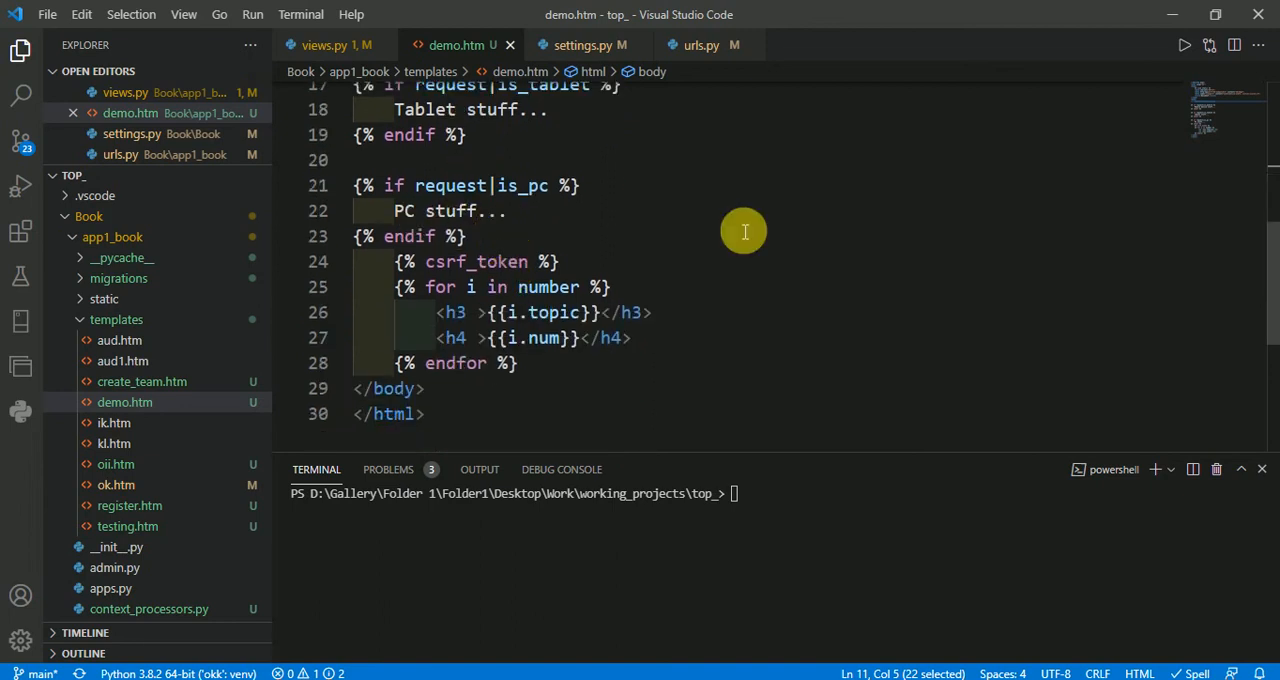
{"action": "mouse_move", "coordinate": [736, 232]}
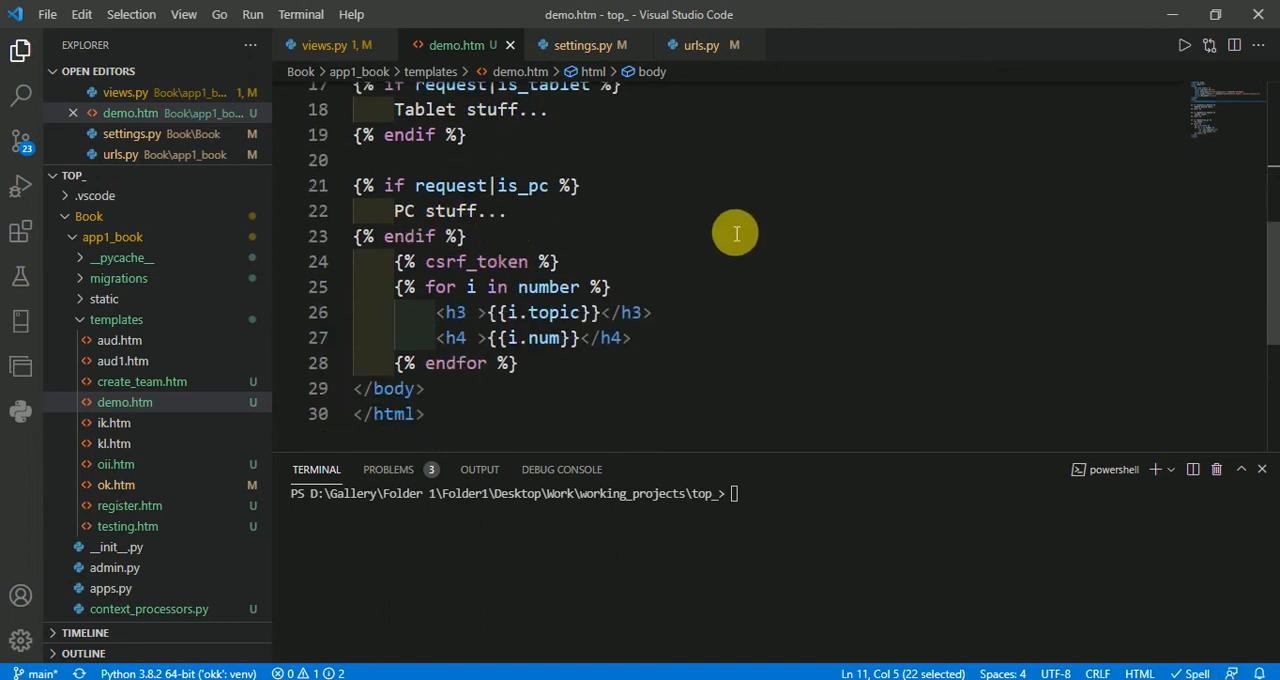
{"action": "left_click", "coordinate": [584, 44]}
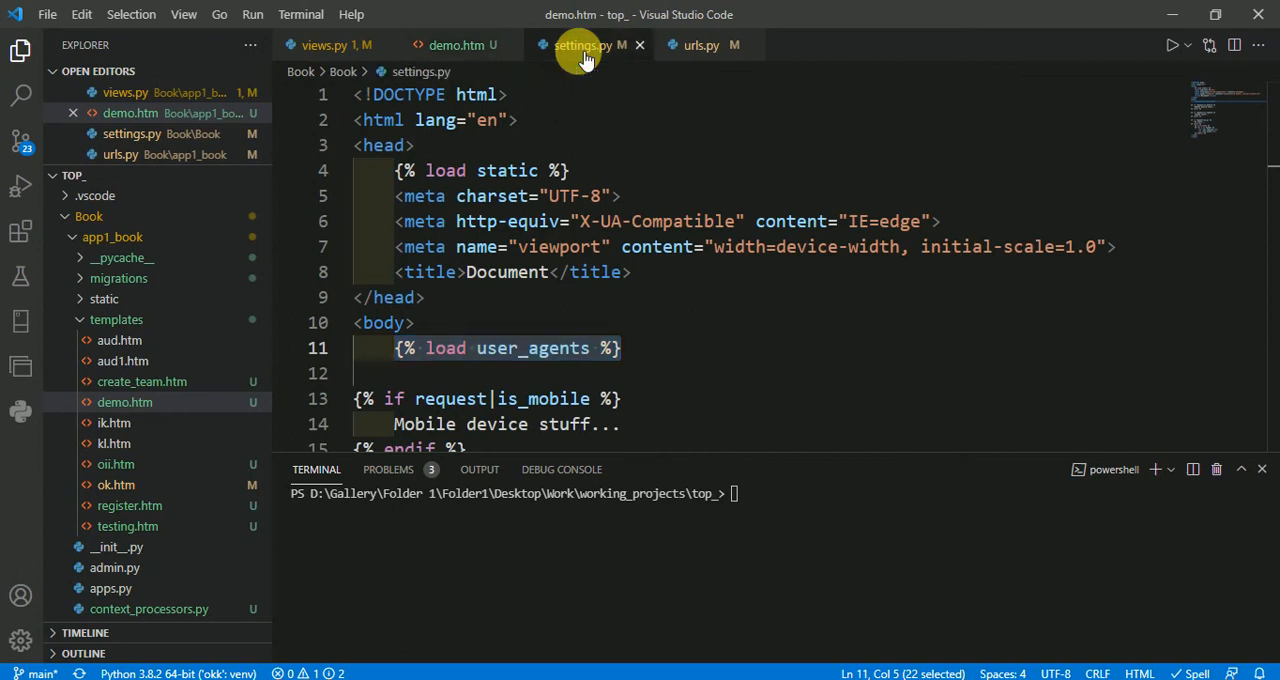
Step: Show settings.py's django_user_agents INSTALLED_APPS entry and the UserAgentMiddleware line in MIDDLEWARE
{"action": "left_click", "coordinate": [584, 44]}
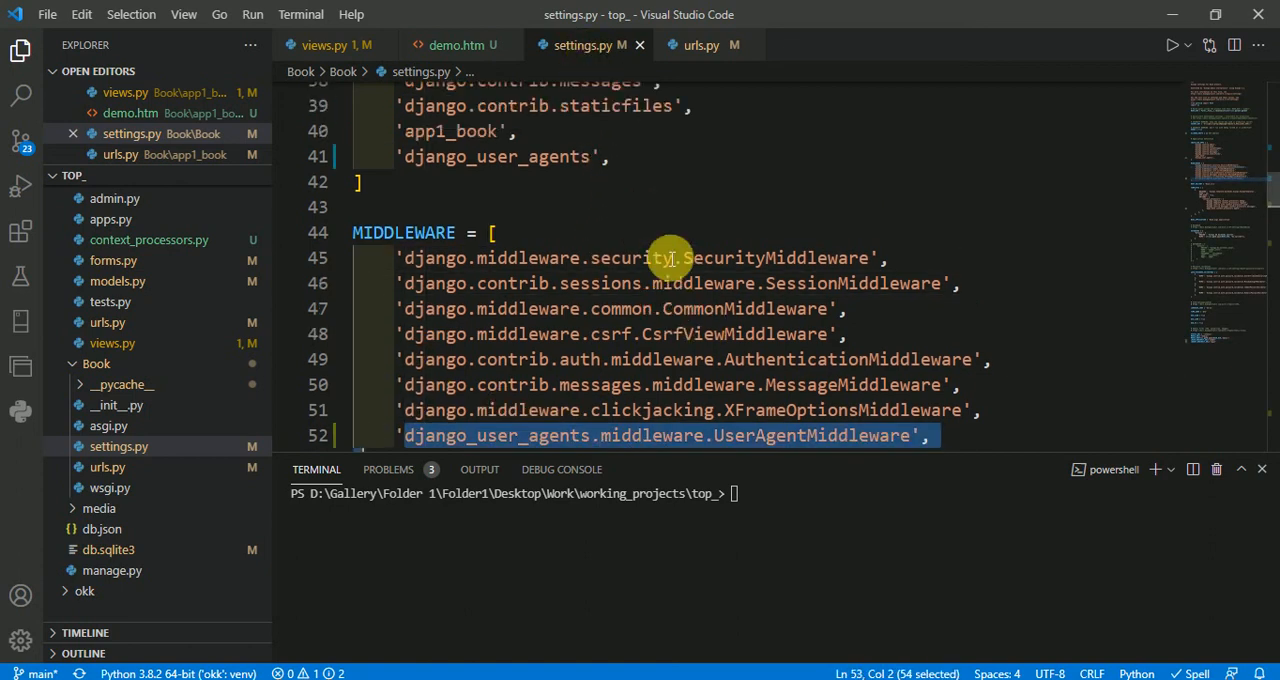
{"action": "scroll", "scroll_direction": "up", "scroll_amount": 3}
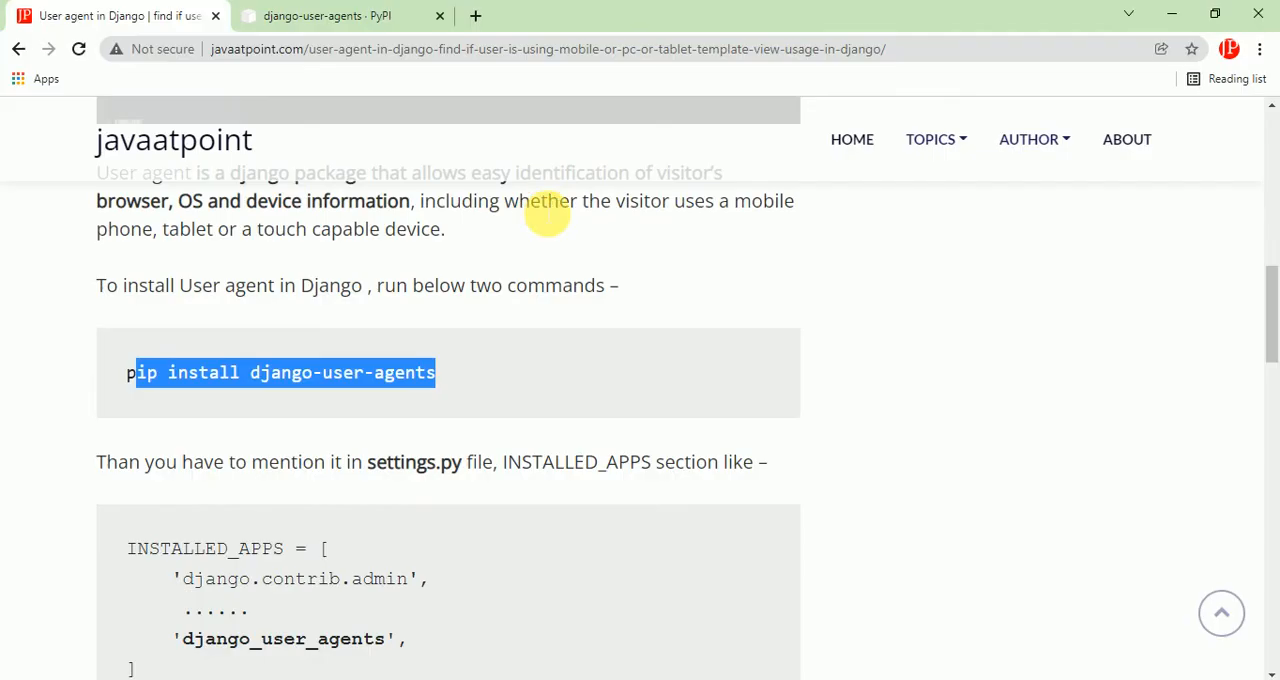
{"action": "mouse_move", "coordinate": [430, 378]}
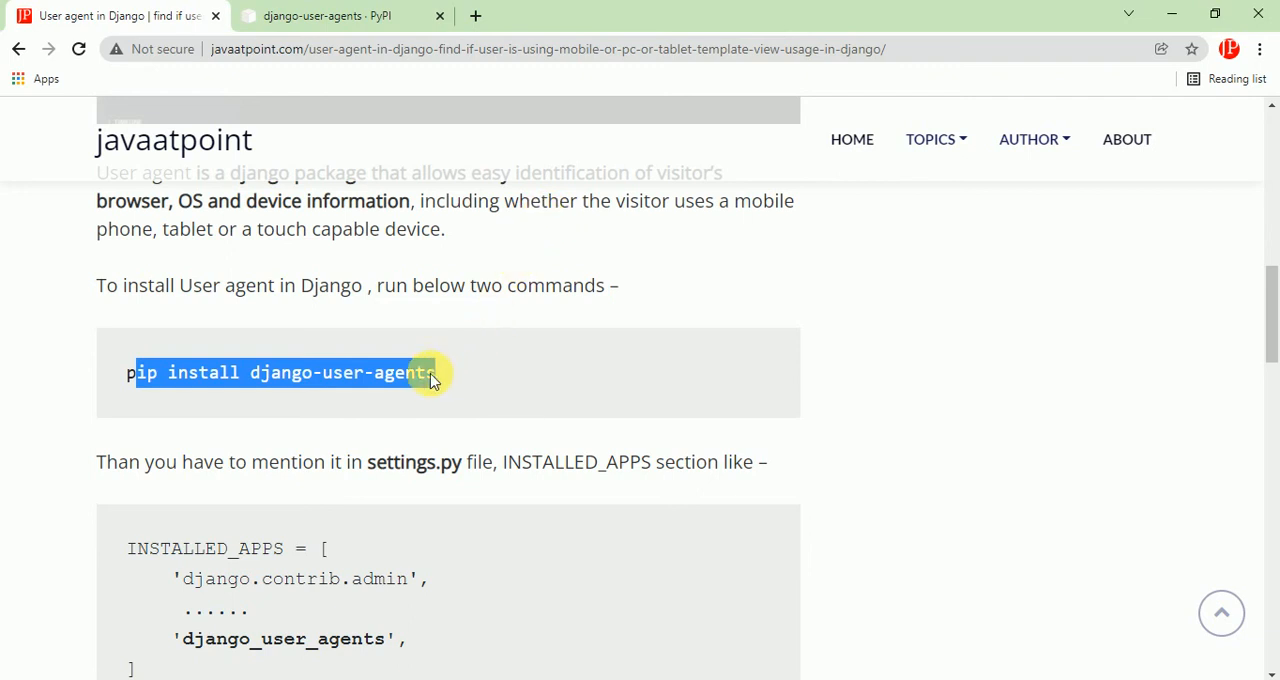
{"action": "mouse_move", "coordinate": [468, 374]}
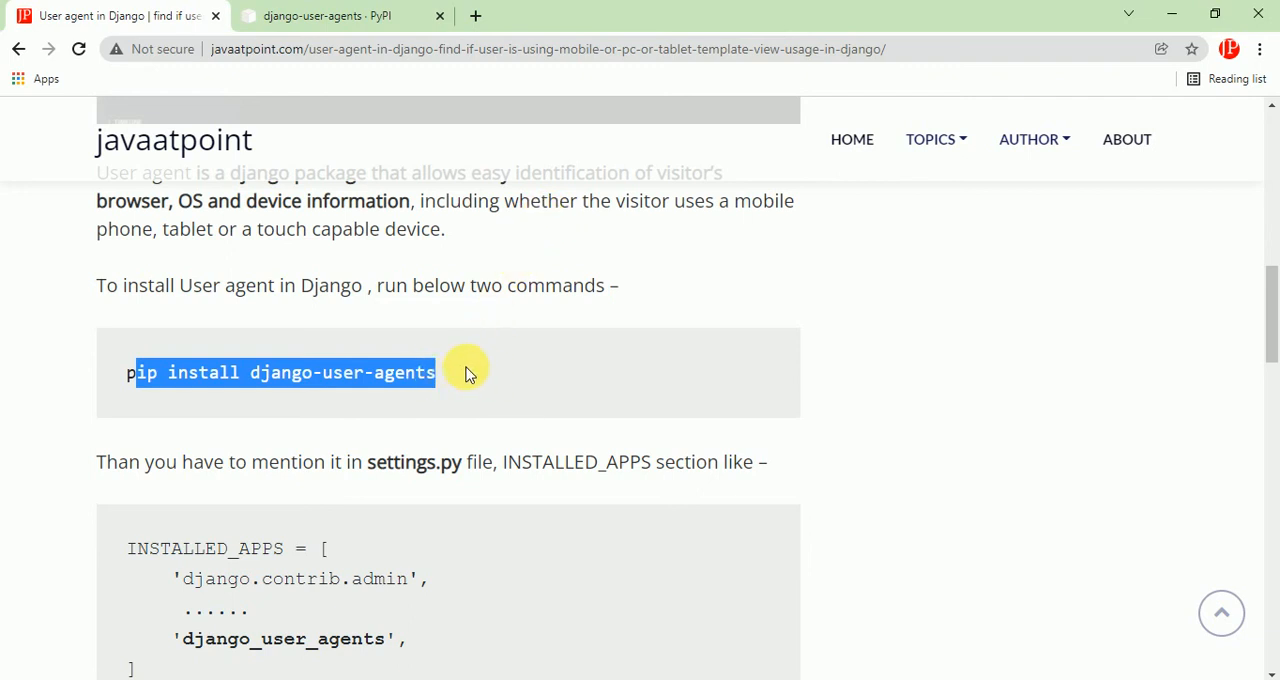
{"action": "mouse_move", "coordinate": [948, 284]}
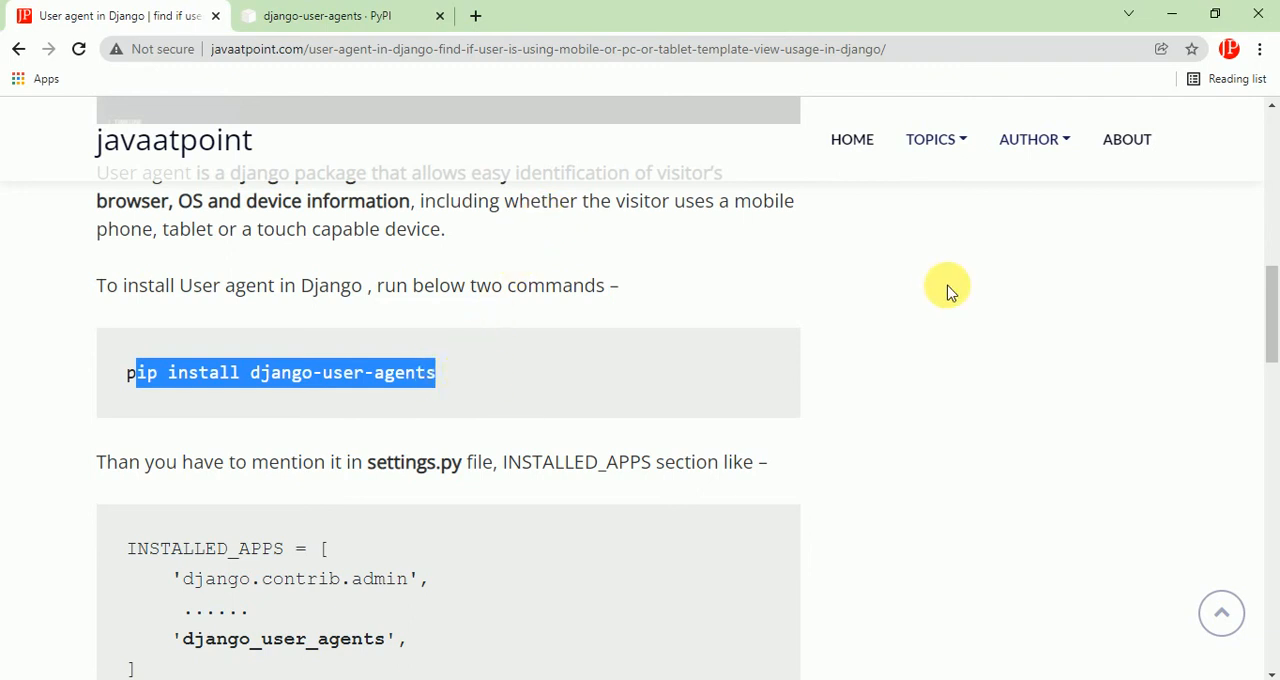